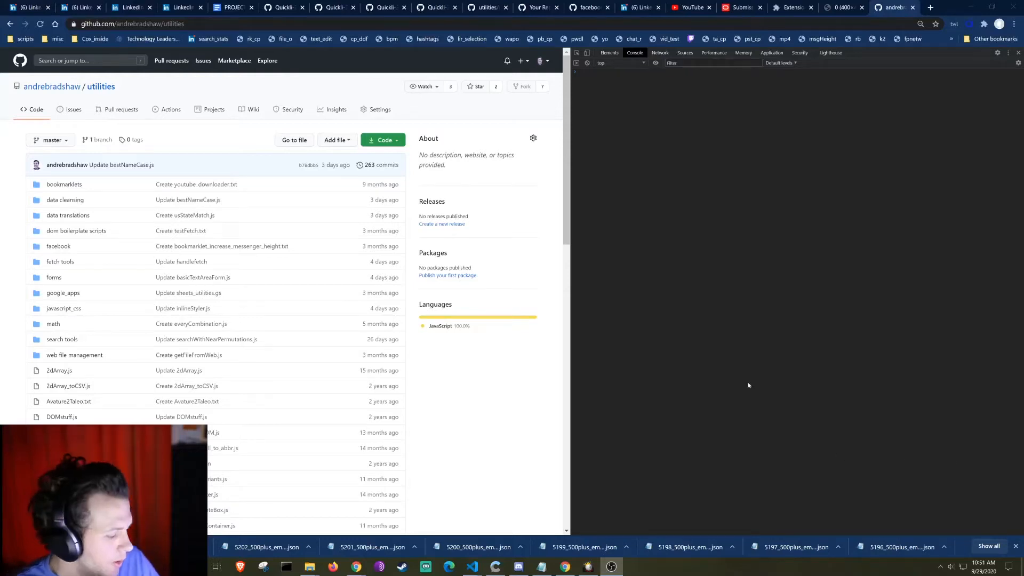
{"action": "mouse_move", "coordinate": [666, 175]}
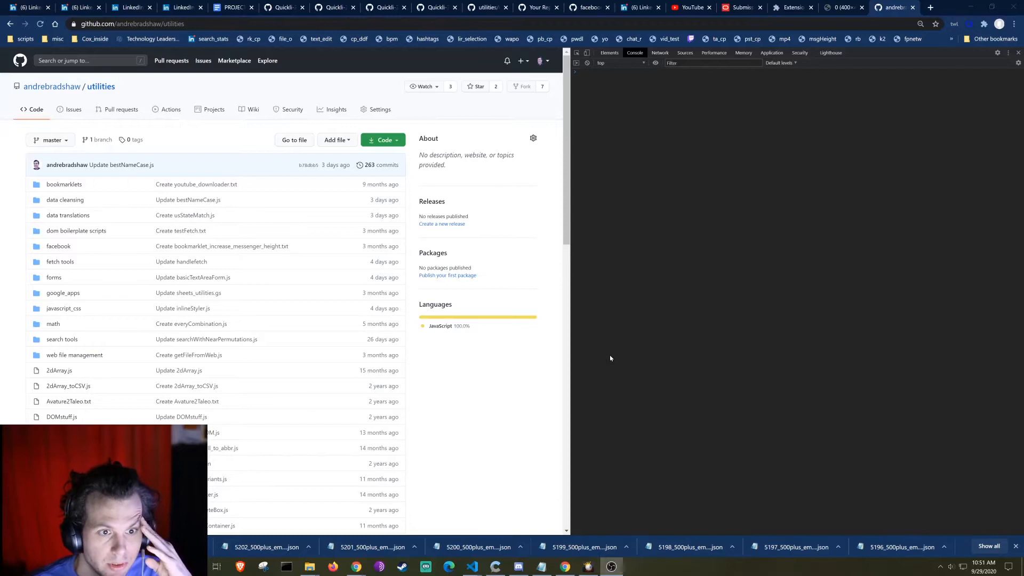
{"action": "mouse_move", "coordinate": [604, 375]}
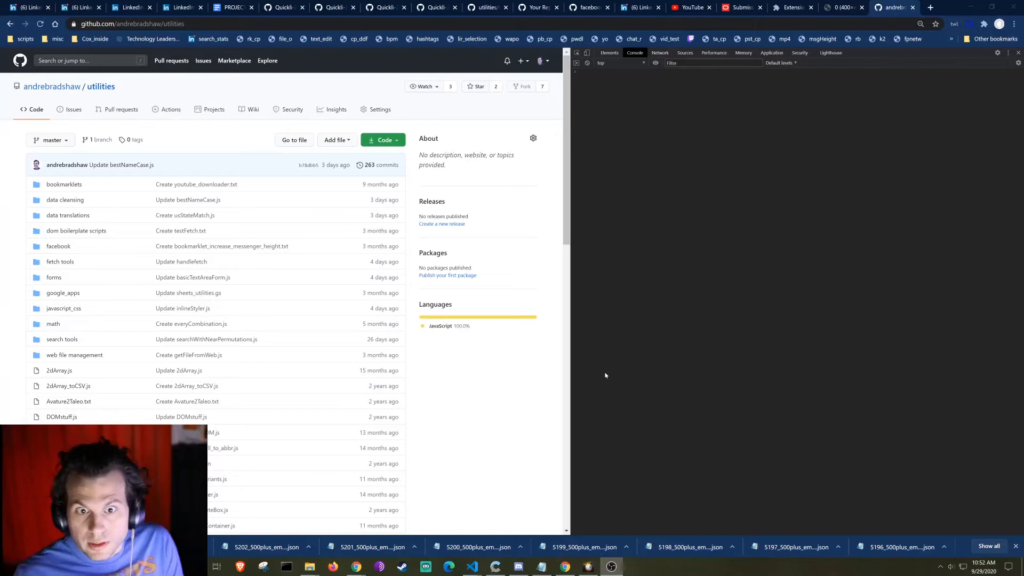
{"action": "mouse_move", "coordinate": [658, 243]}
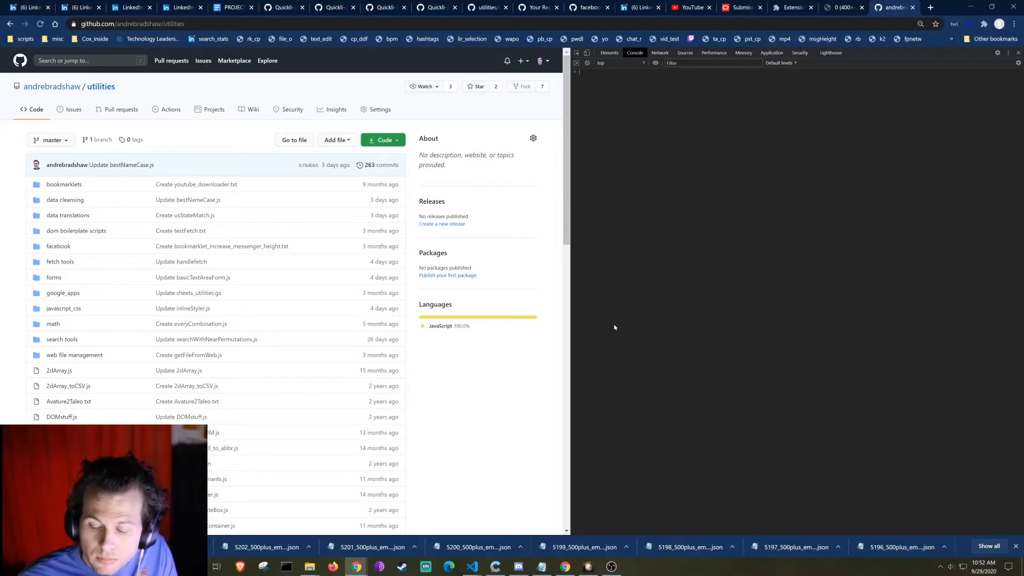
{"action": "mouse_move", "coordinate": [624, 327]}
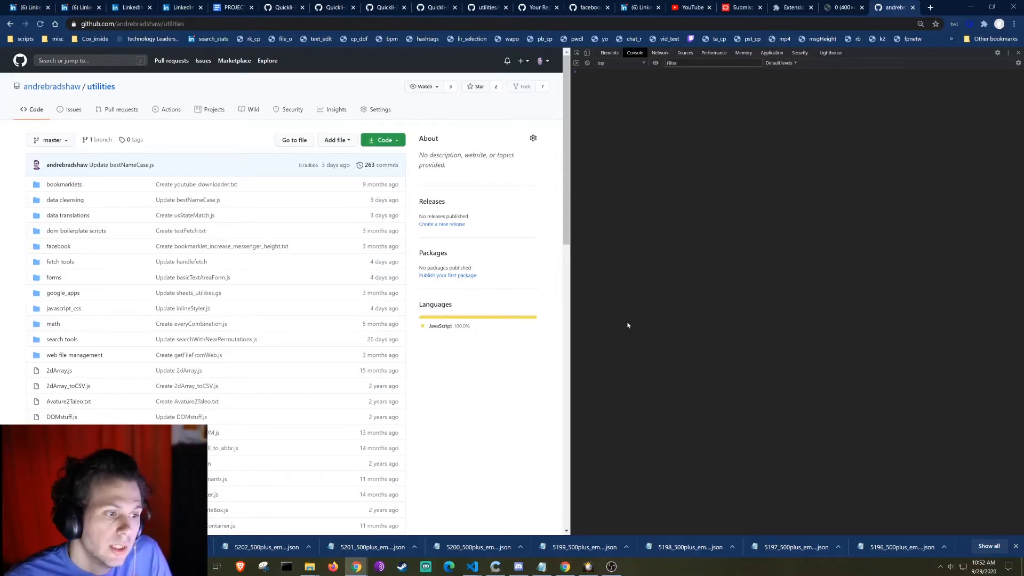
{"action": "mouse_move", "coordinate": [669, 250]}
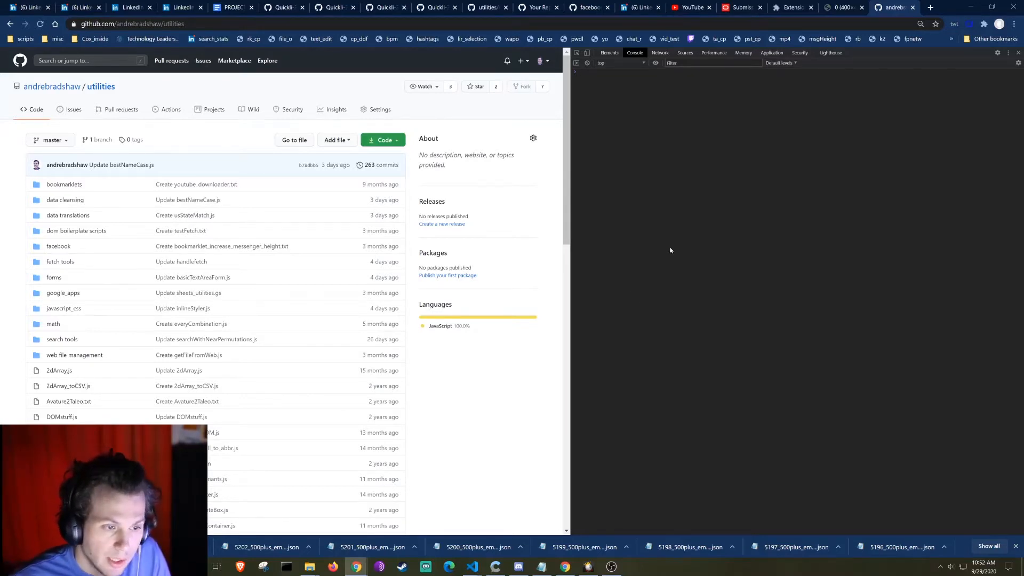
{"action": "mouse_move", "coordinate": [593, 147]}
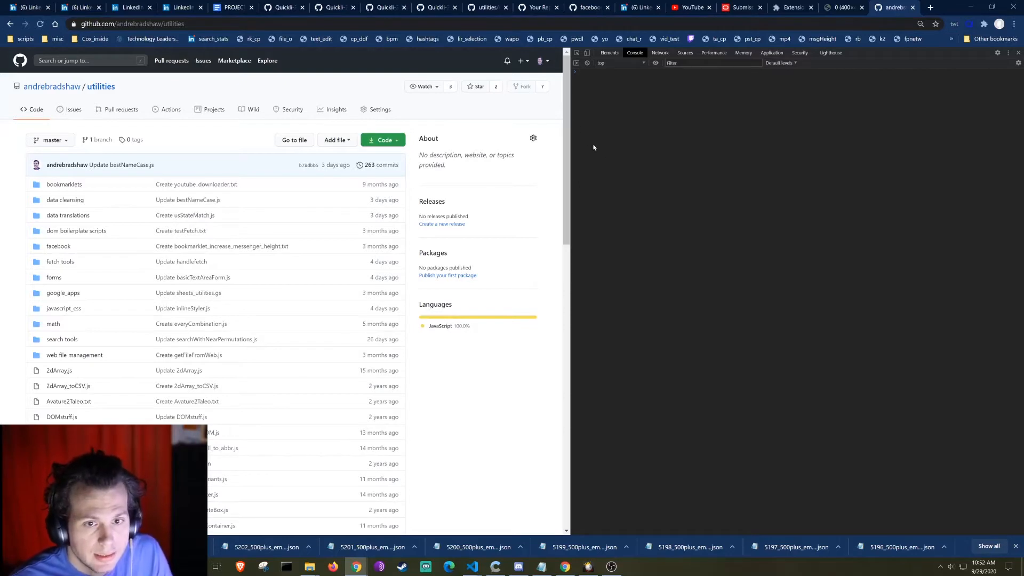
{"action": "mouse_move", "coordinate": [571, 136]}
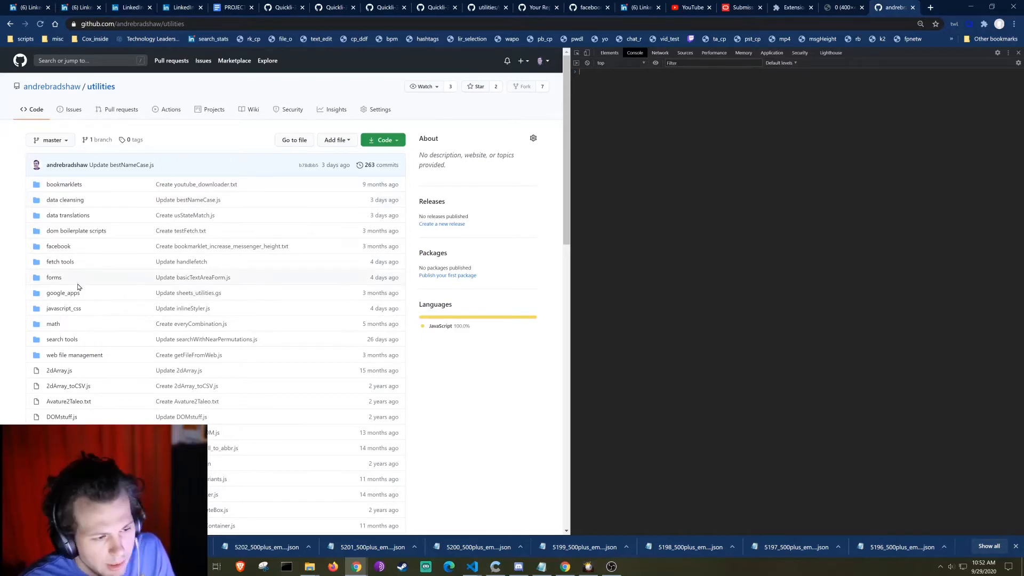
{"action": "mouse_move", "coordinate": [73, 354]}
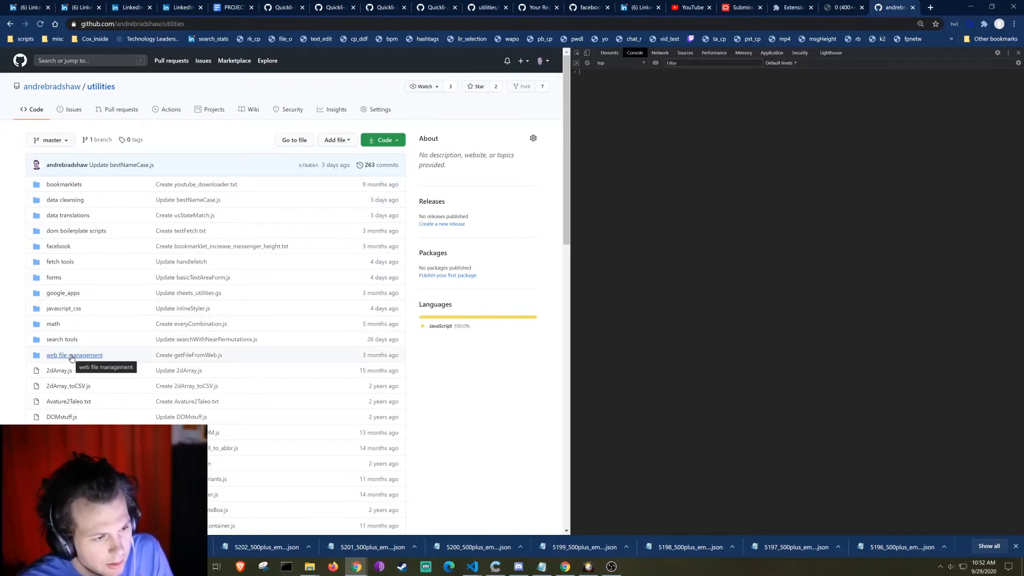
Get getFileFromWeb.js from the web file management folder and bring up the console on the profile-photo tab
{"action": "left_click", "coordinate": [74, 354]}
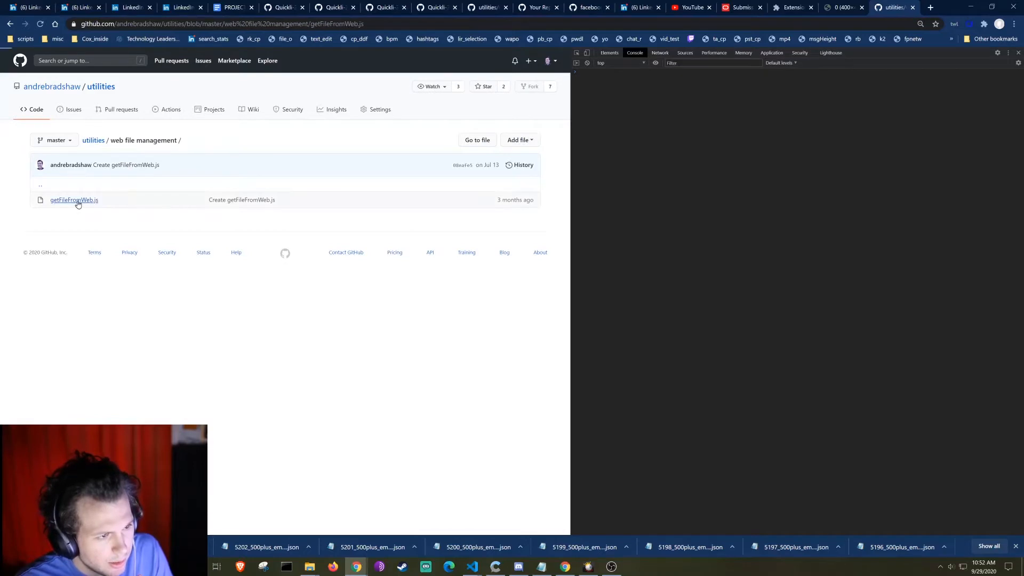
{"action": "left_click", "coordinate": [74, 200]}
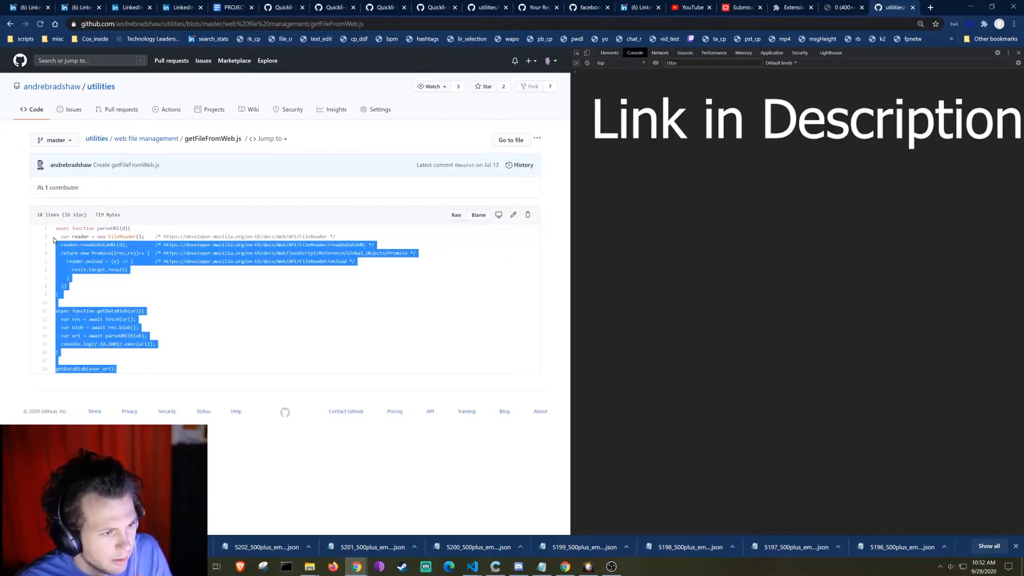
{"action": "left_click", "coordinate": [842, 8]}
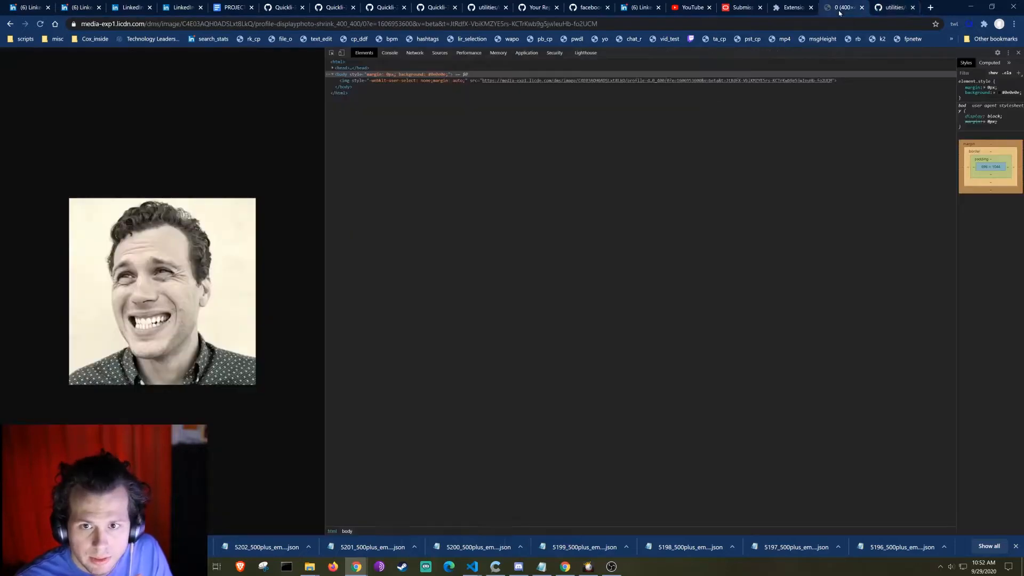
{"action": "left_click", "coordinate": [389, 53]}
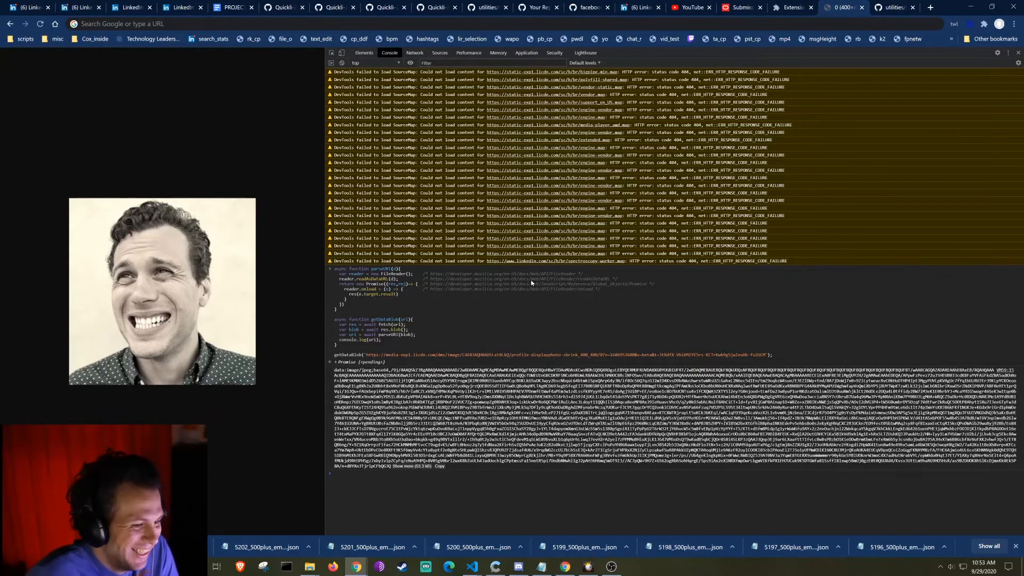
{"action": "mouse_move", "coordinate": [478, 494]}
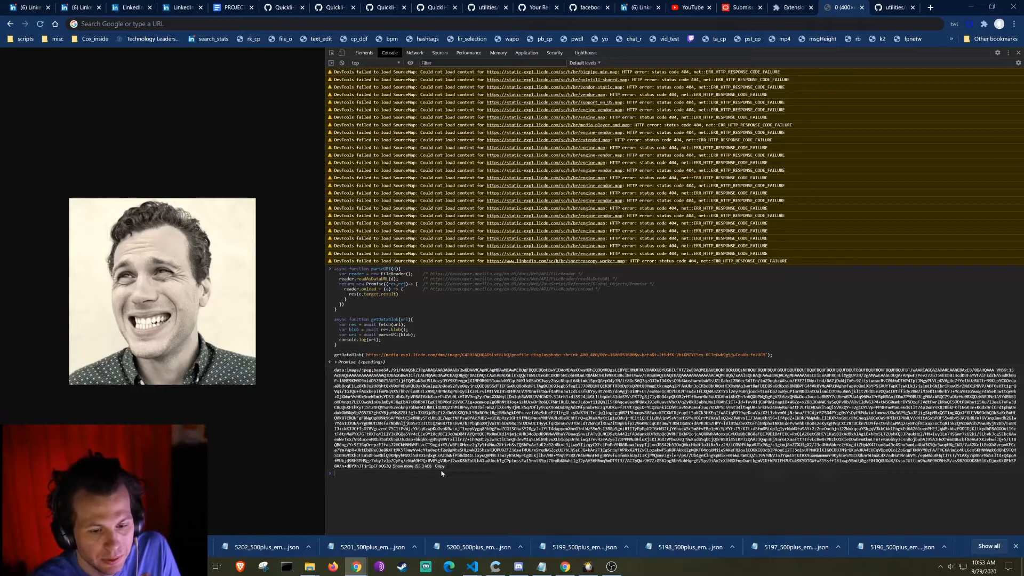
Inspect the profile photo's img element and edit it as HTML
{"action": "left_click", "coordinate": [364, 53]}
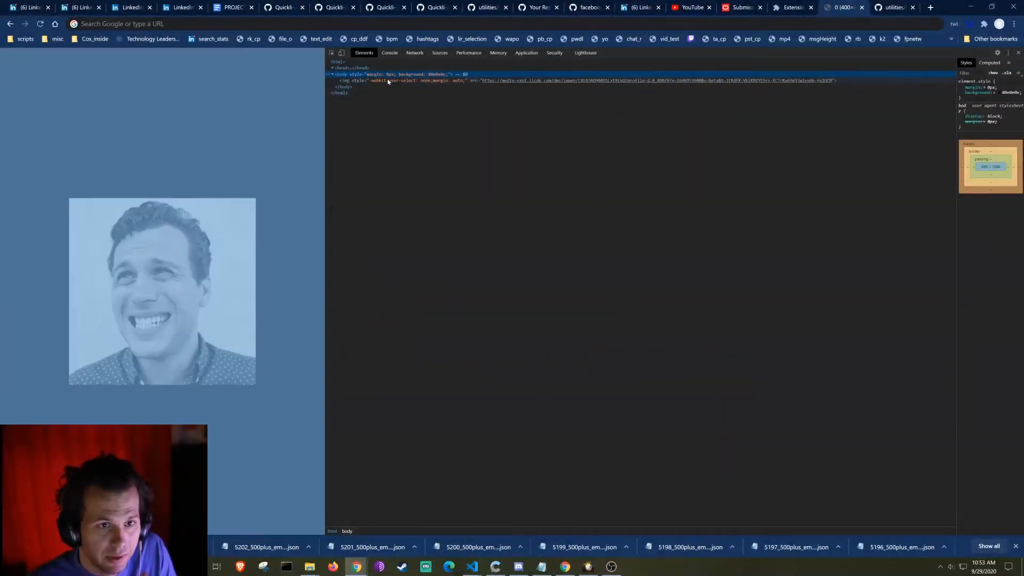
{"action": "right_click", "coordinate": [375, 80]}
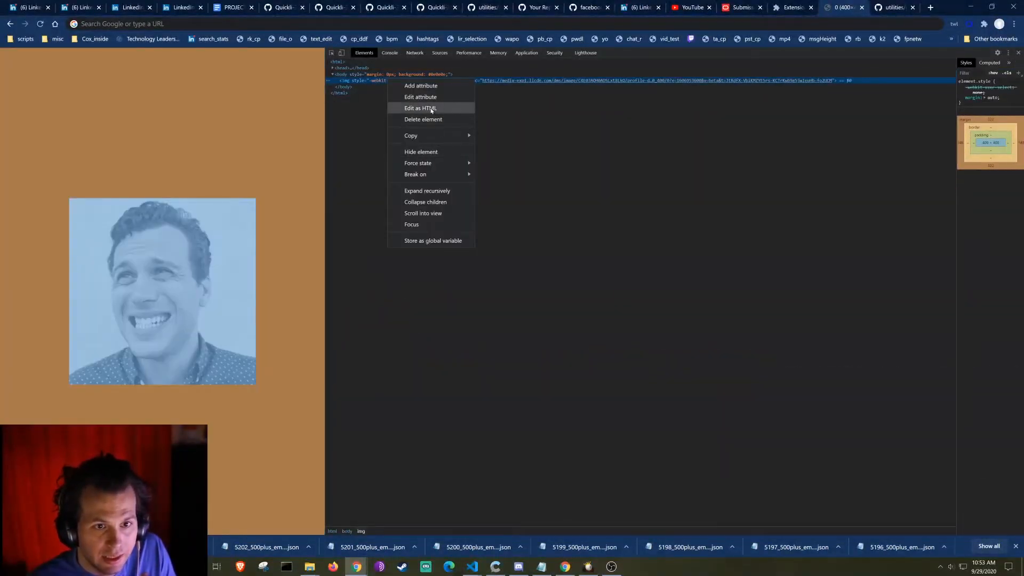
{"action": "left_click", "coordinate": [419, 108]}
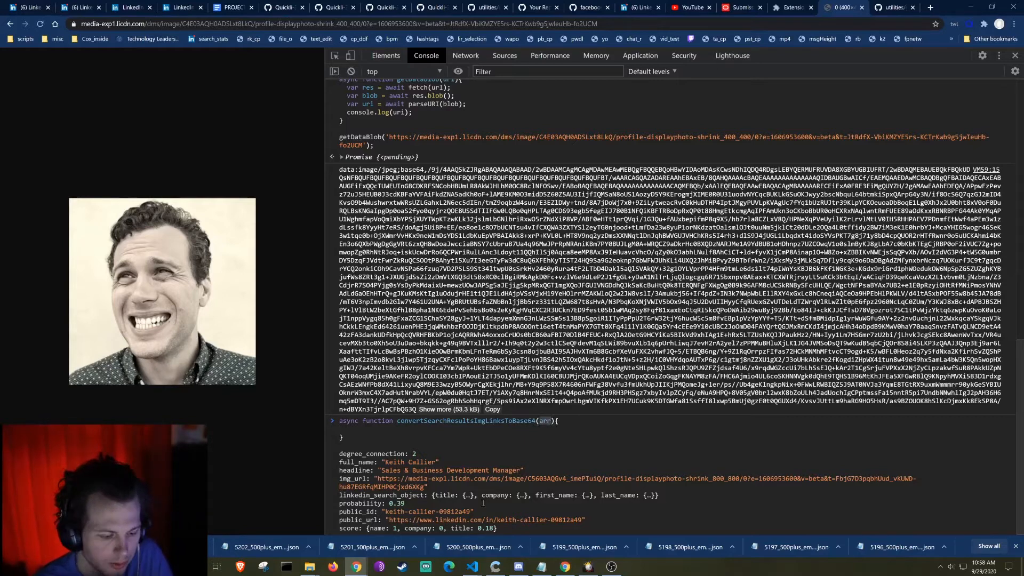
Rename the parameter to results and add a for loop over results.length
{"action": "type", "text": "results"}
{"action": "type", "text": "const contain_arr = [];"}
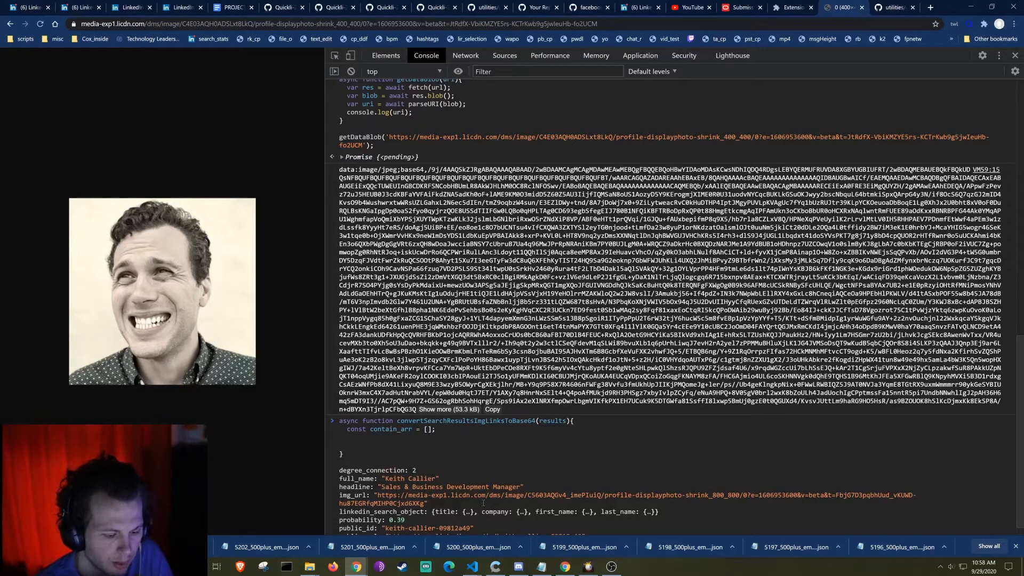
{"action": "type", "text": "for(let i=0;"}
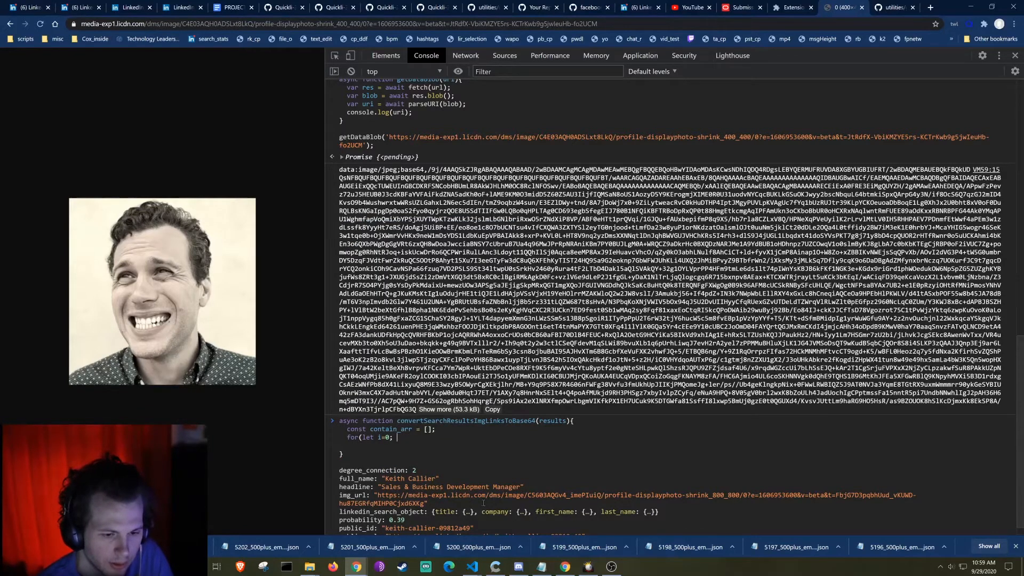
{"action": "type", "text": "i<results"}
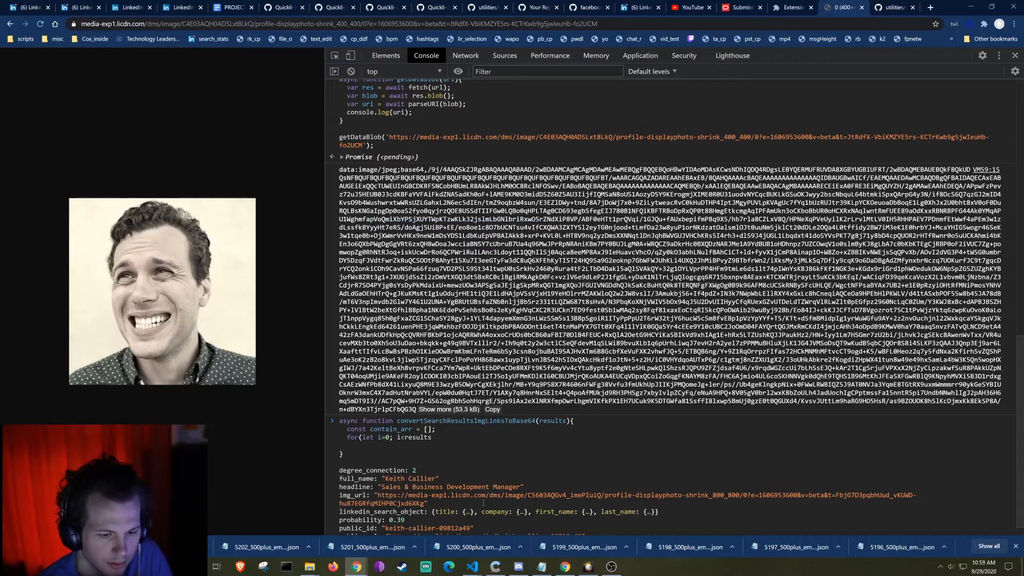
{"action": "type", "text": "ke"}
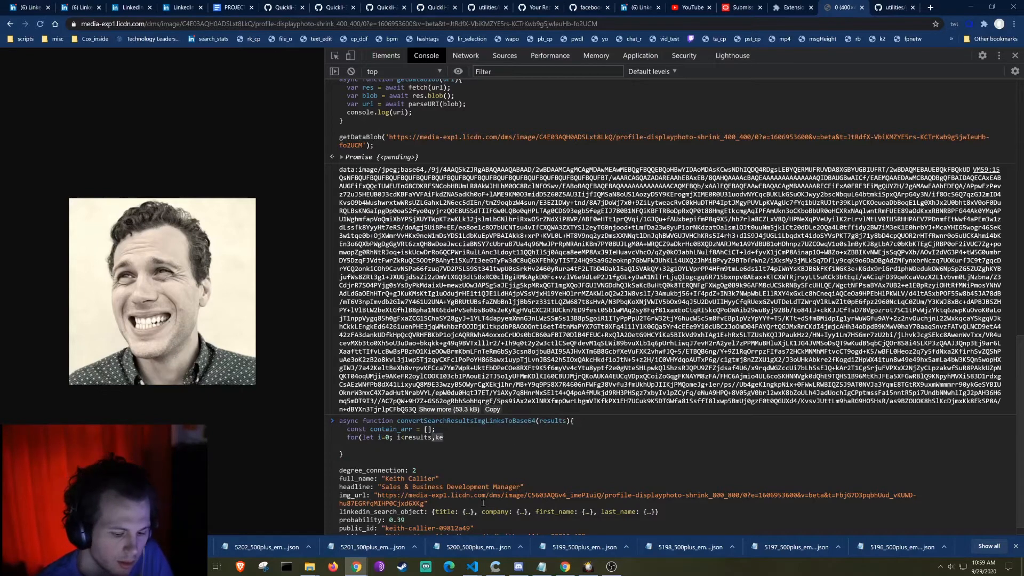
{"action": "type", "text": ".length;"}
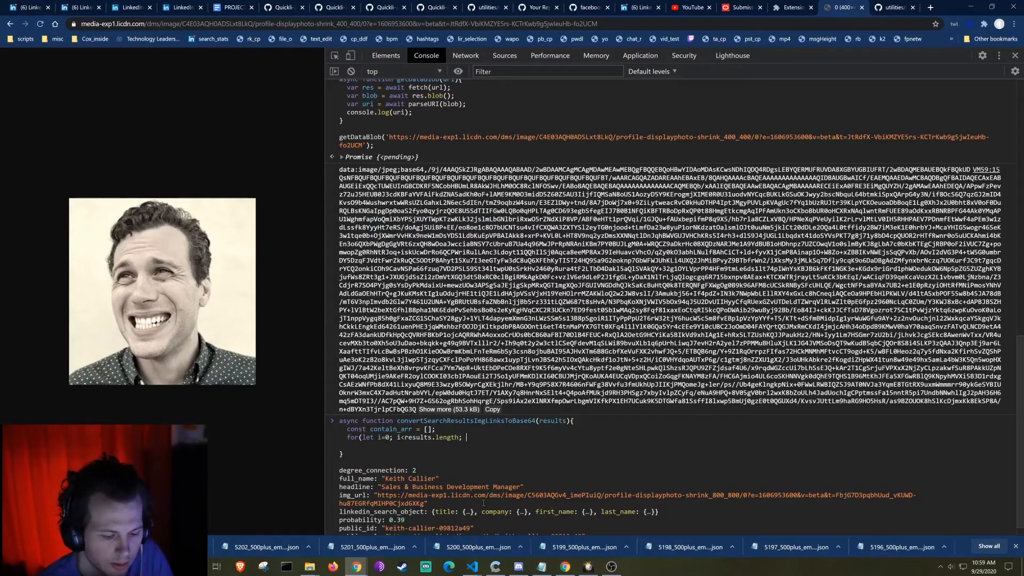
{"action": "type", "text": "i++){}"}
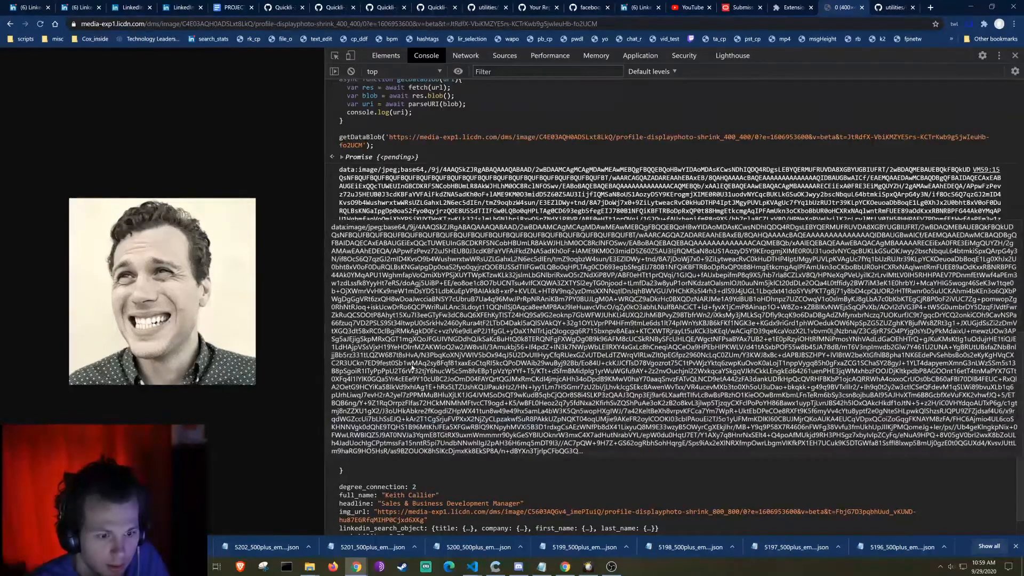
Inside the loop, await getDataBlob(results[i].img_url) into base64
{"action": "type", "text": "base64 = await getDataBlob();"}
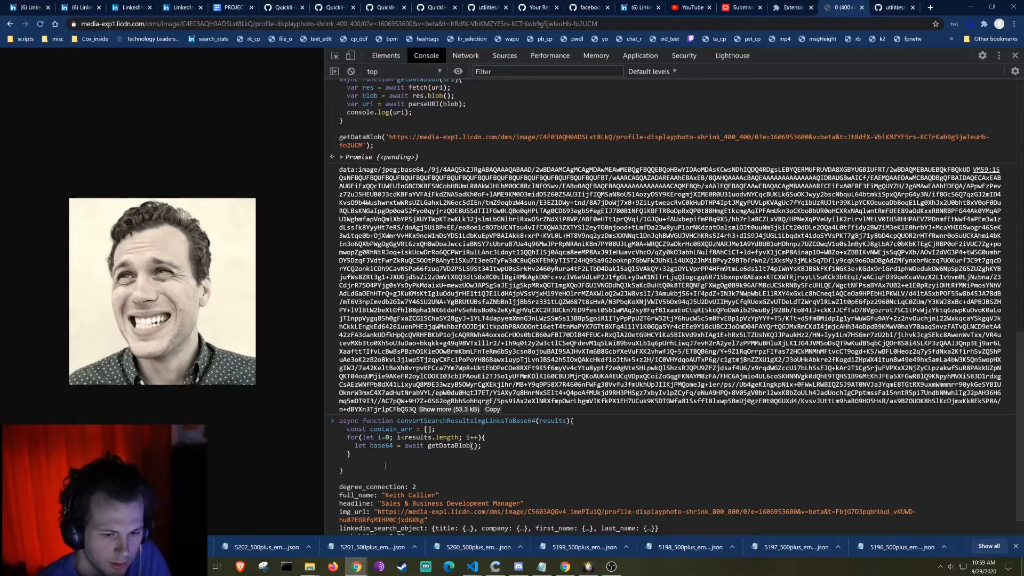
{"action": "type", "text": "results"}
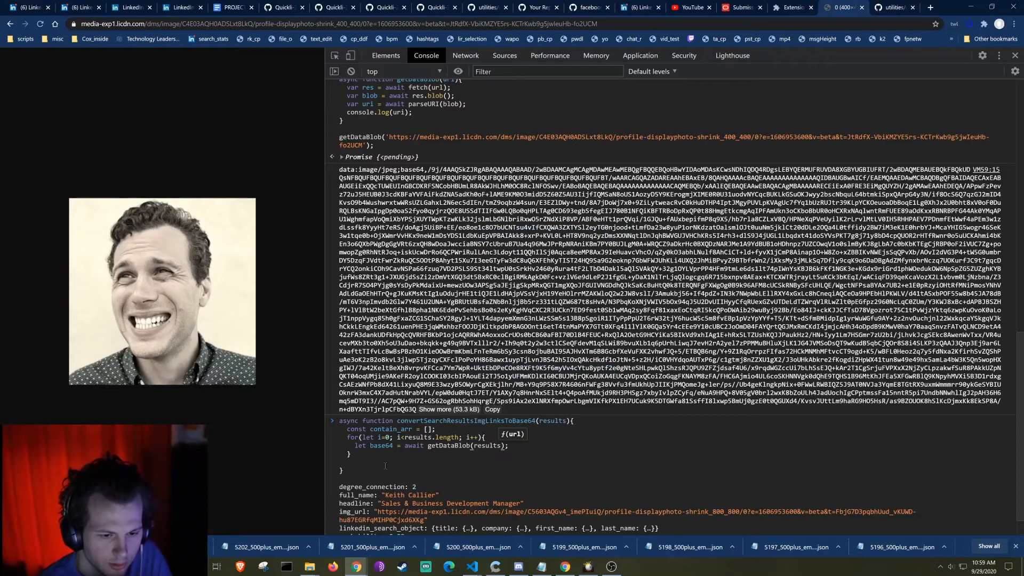
{"action": "type", "text": "[i].img_url"}
{"action": "type", "text": "let merge = {"}
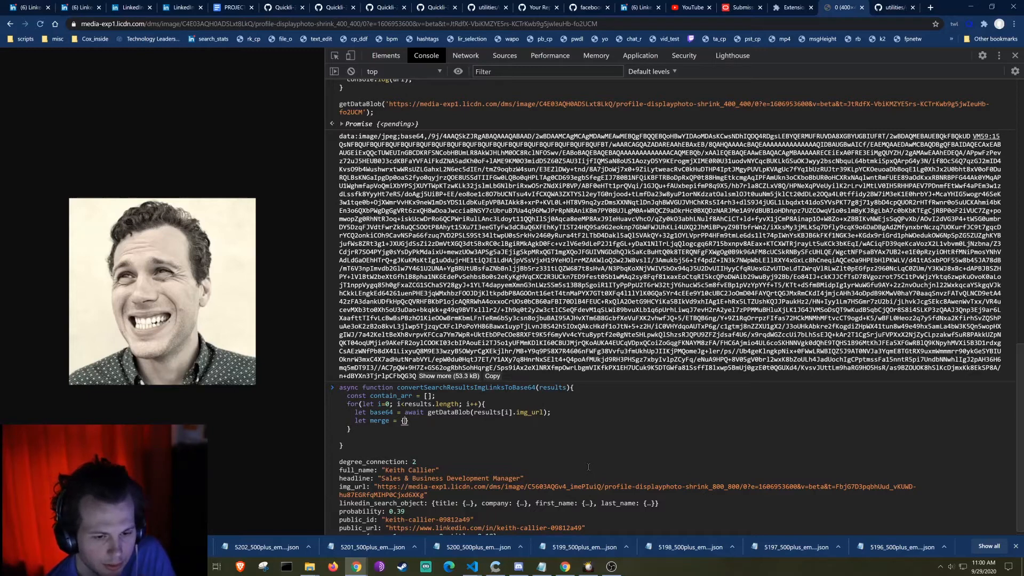
Merge each result with {img_base64: base64}, push it to contain_arr, and return contain_arr
{"action": "type", "text": "results[i],...{img_base64:"}
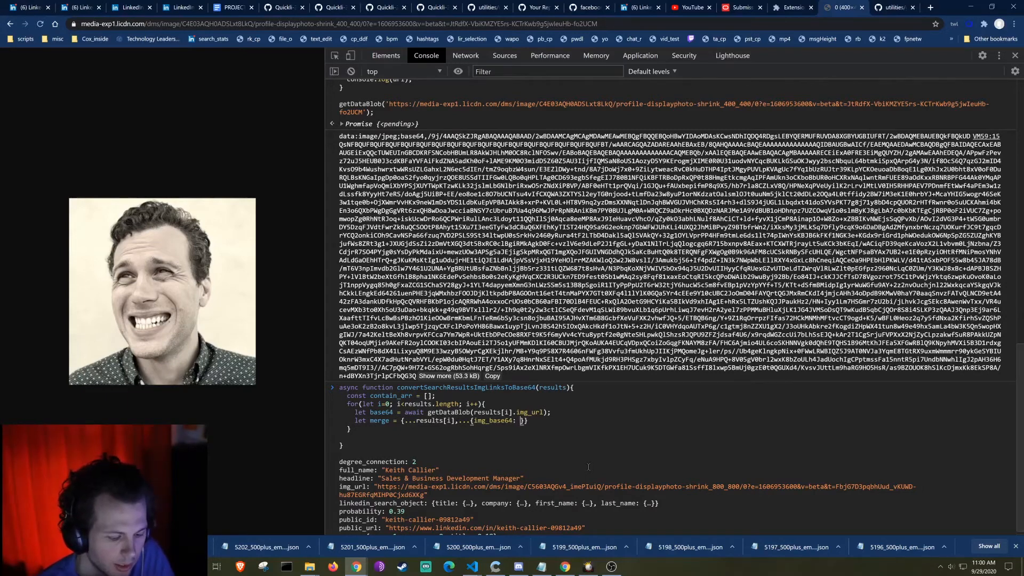
{"action": "type", "text": "base64"}
{"action": "type", "text": "contain_arr.push("}
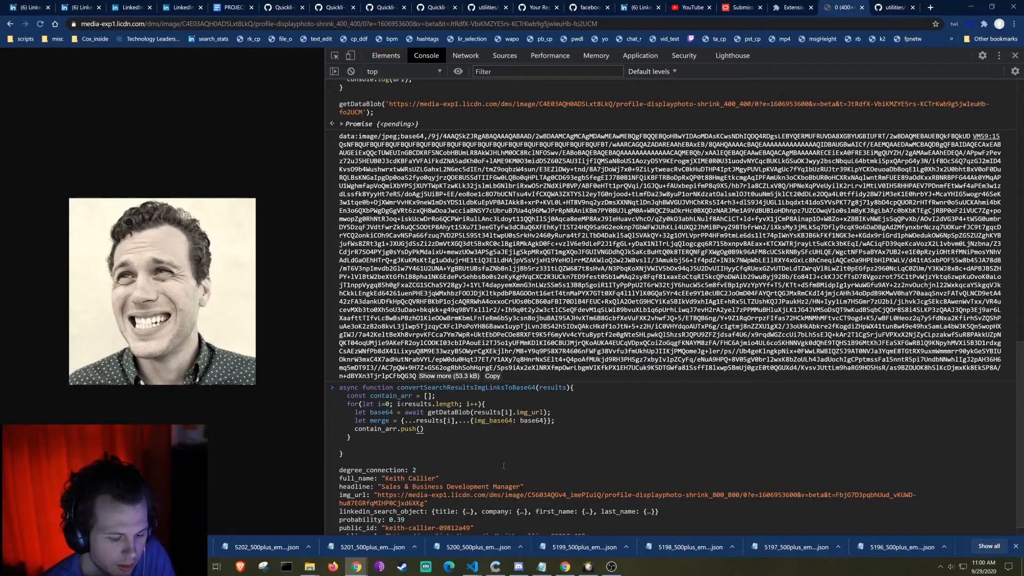
{"action": "type", "text": "merge"}
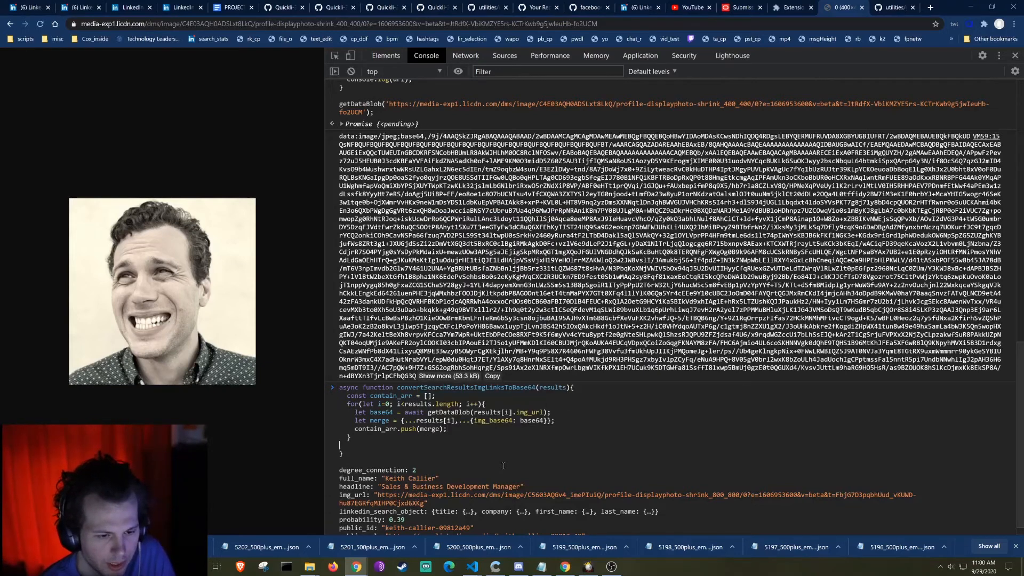
{"action": "type", "text": "return"}
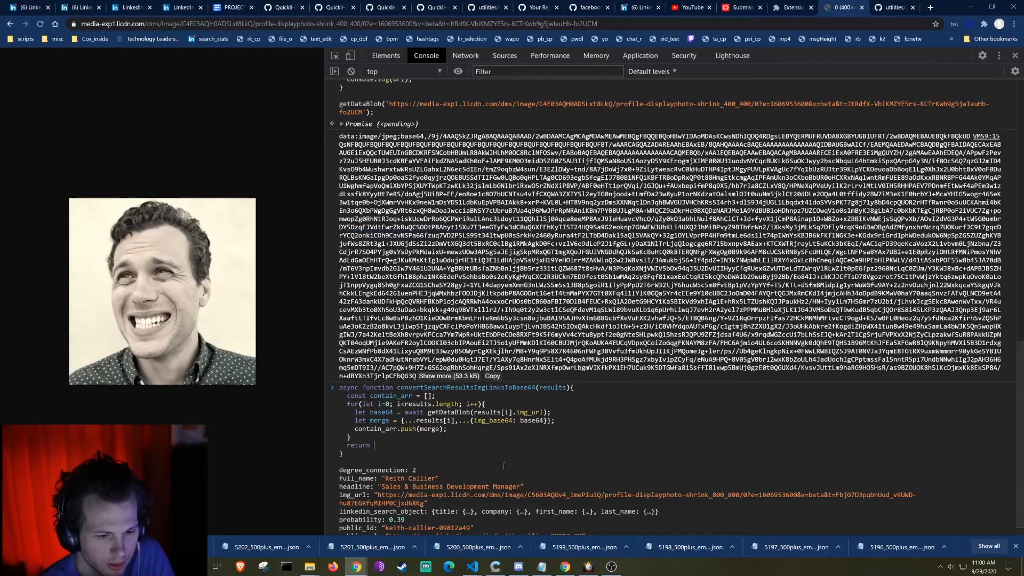
{"action": "type", "text": "contain_arr;"}
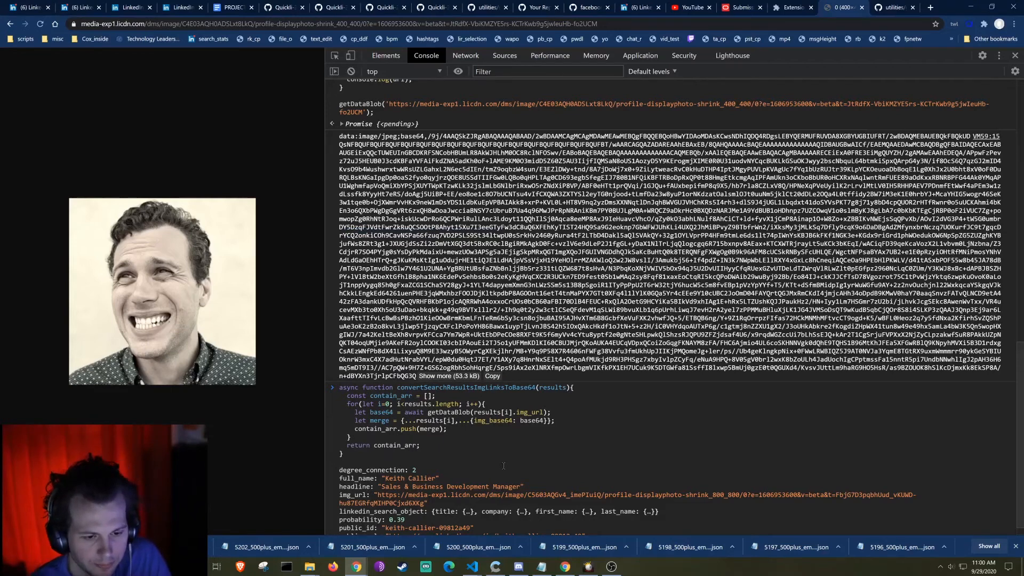